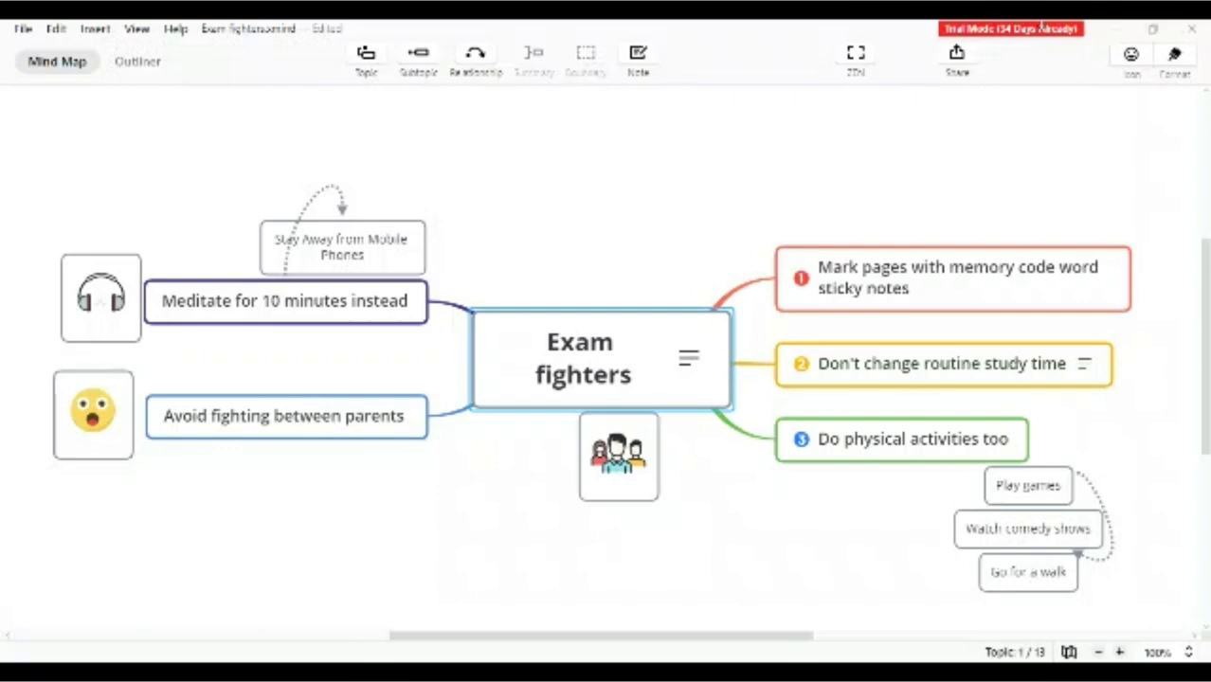
pyautogui.moveTo(1050, 237)
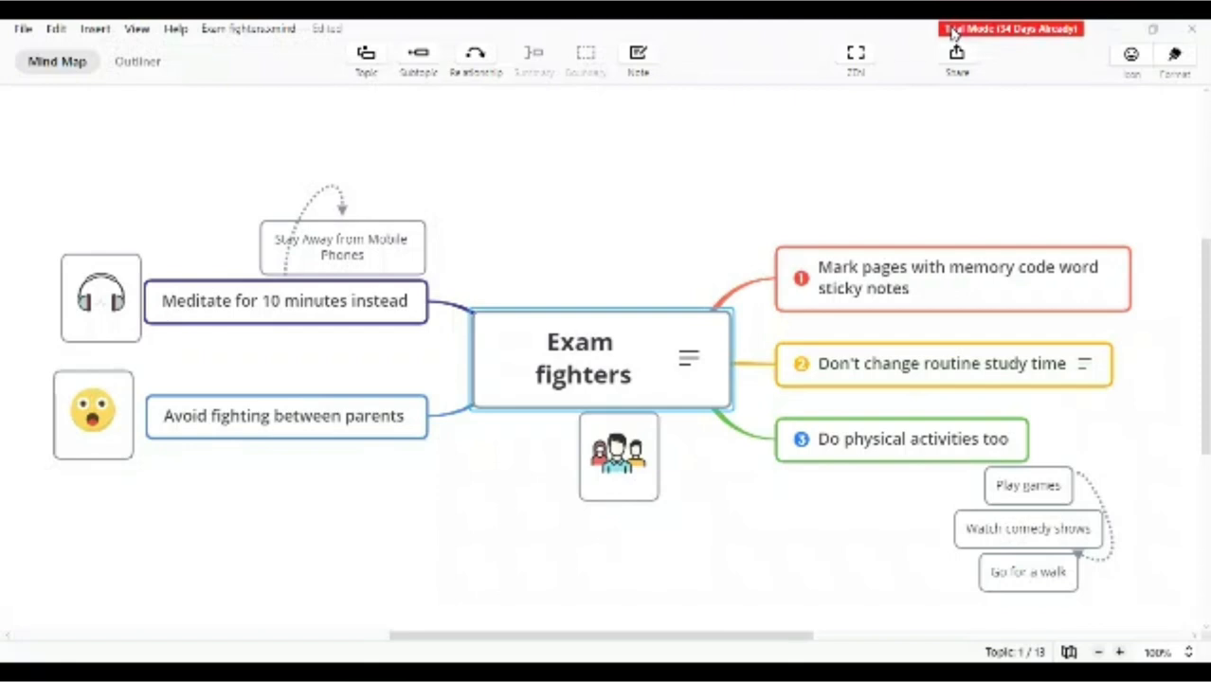
pyautogui.moveTo(959, 29)
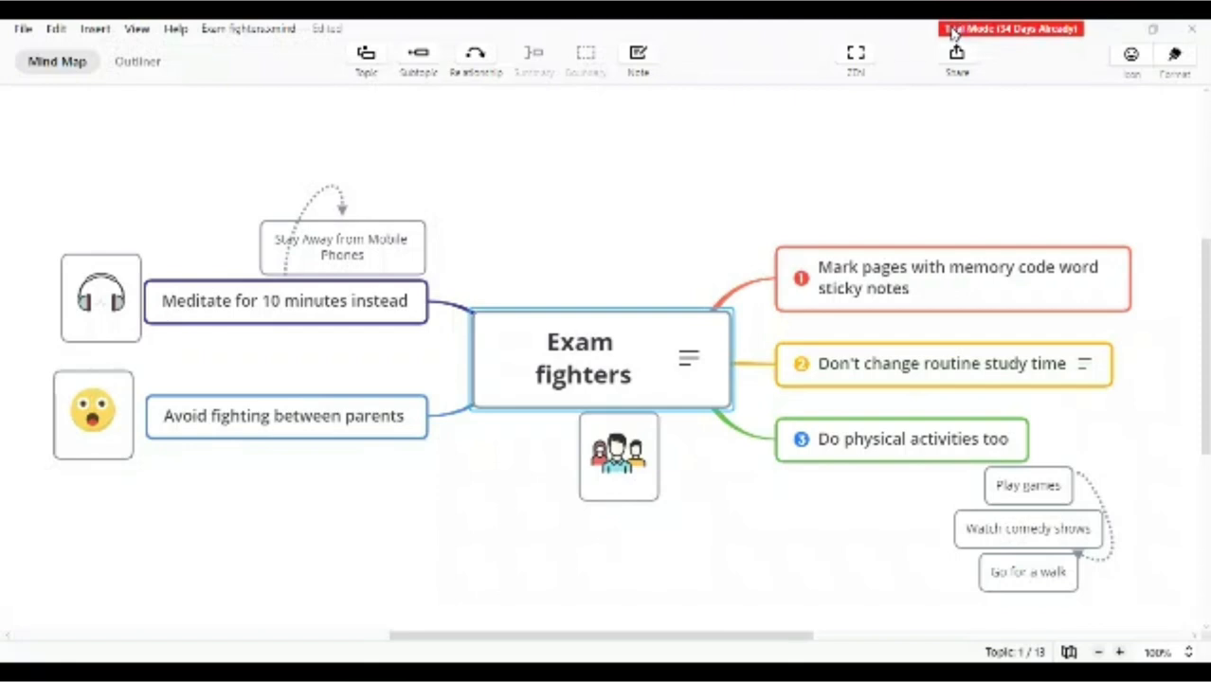